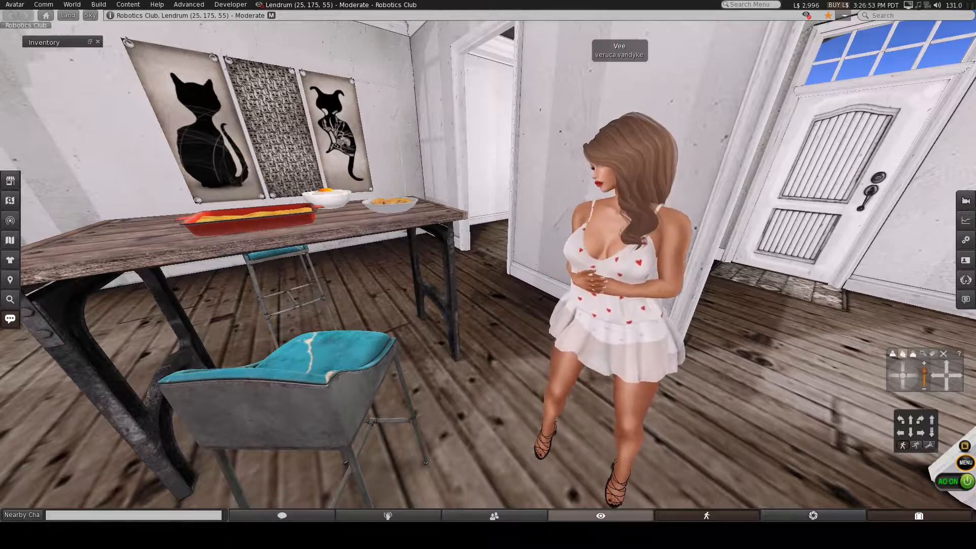
mouse_move(494, 514)
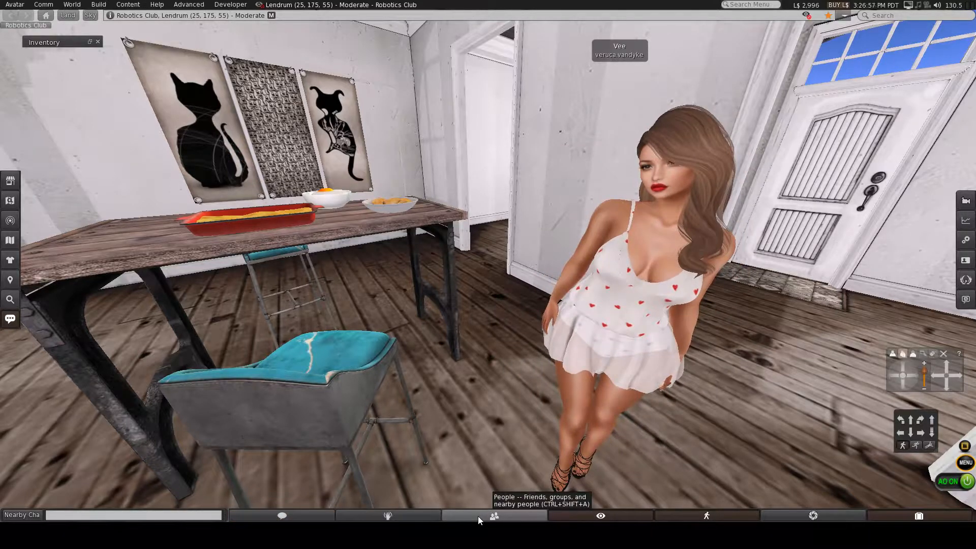
Step: Choose Toolbar buttons from the bottom toolbar's right-click menu to list available buttons
right_click(494, 514)
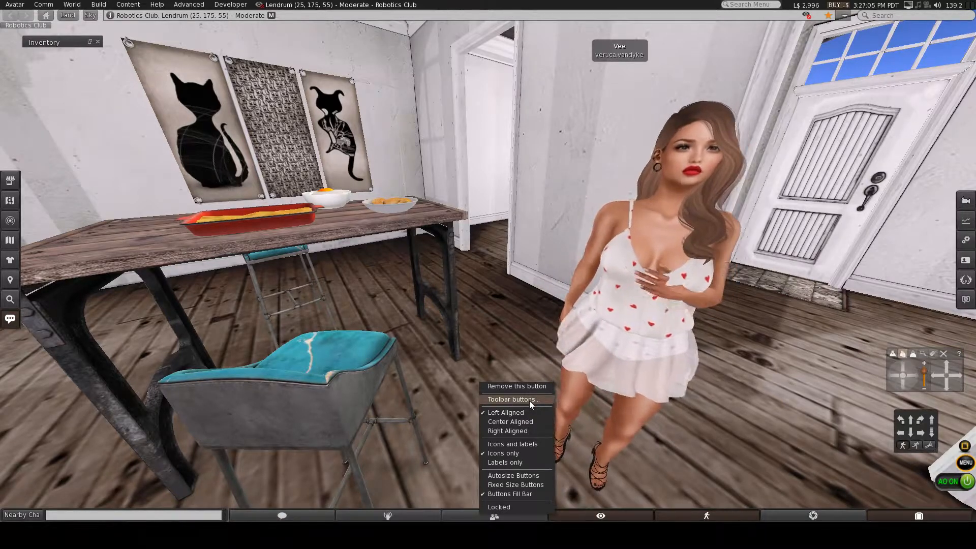
left_click(512, 399)
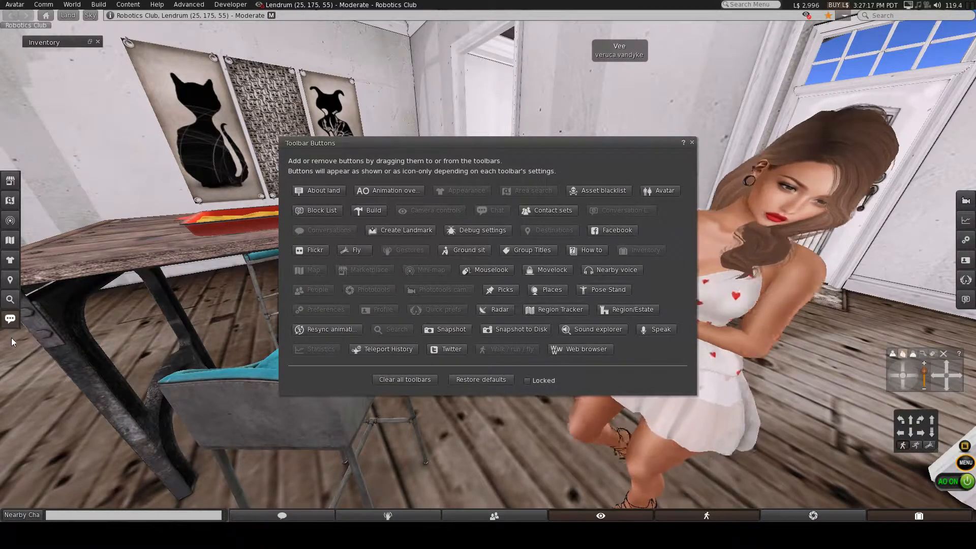
mouse_move(551, 210)
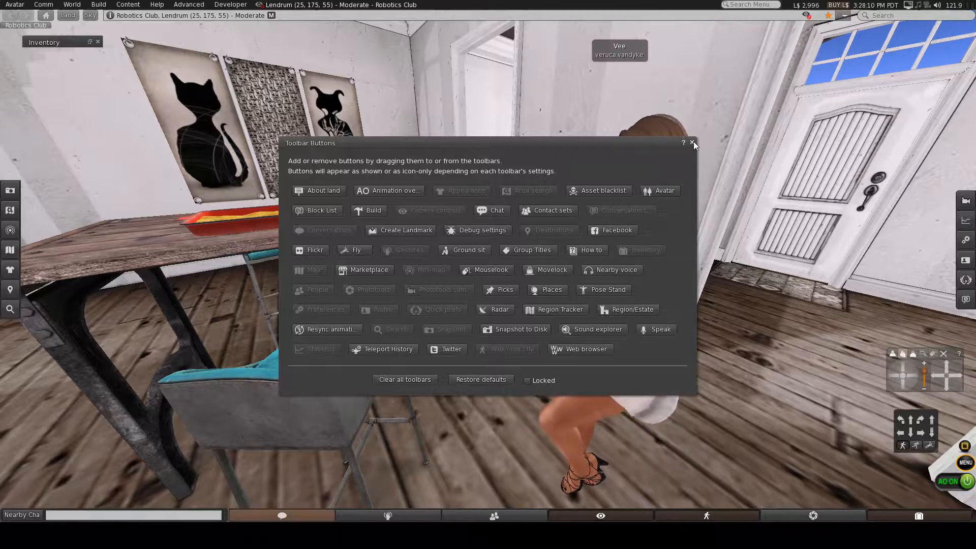
Step: Close the Toolbar Buttons window after rearranging the left toolbar
left_click(691, 143)
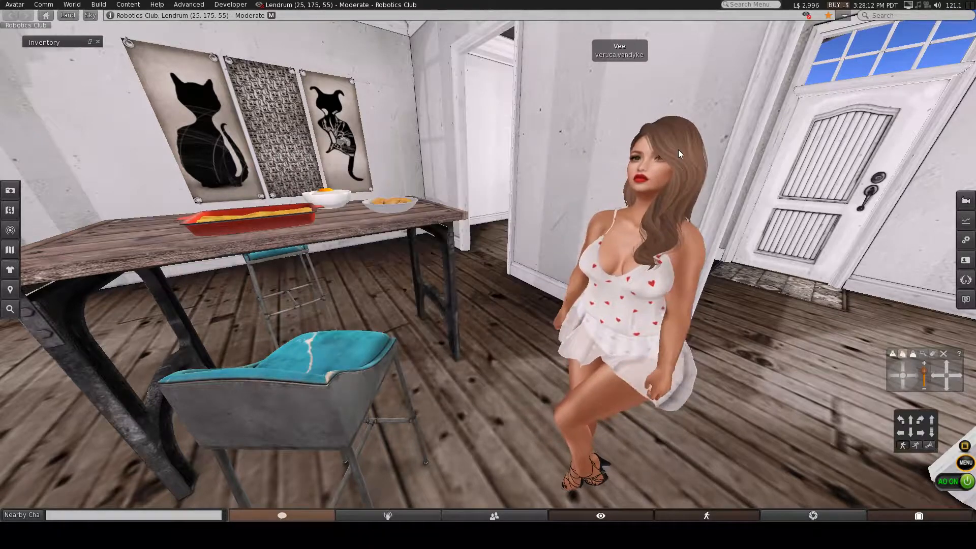